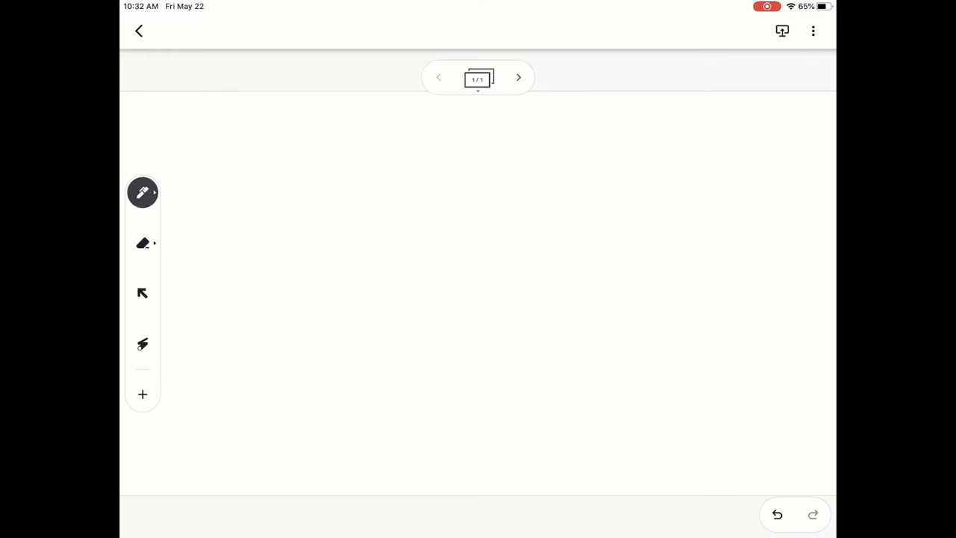
# Step: Draw a loose thin blue pen scribble looping across the middle of the frame
pyautogui.click(144, 192)
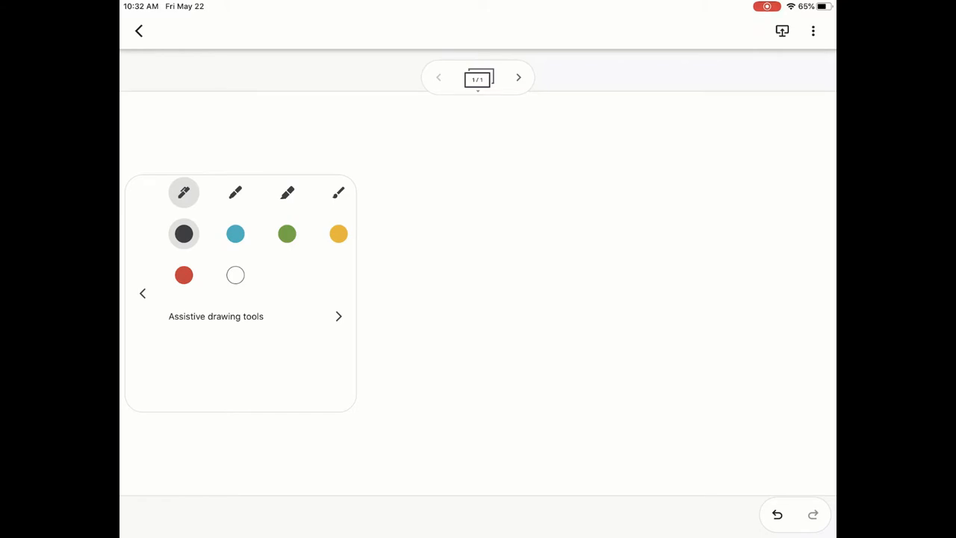
pyautogui.click(236, 233)
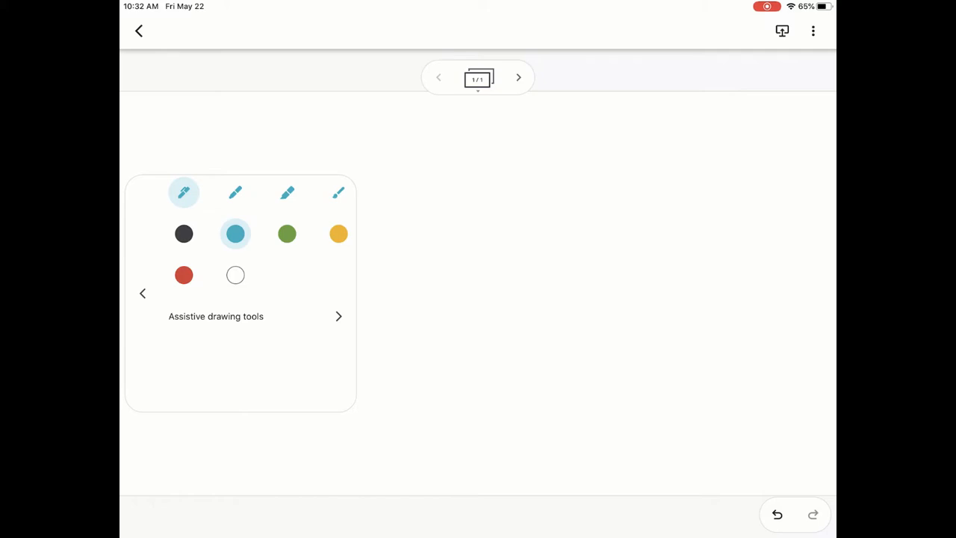
pyautogui.moveTo(284, 350); pyautogui.dragTo(679, 172)
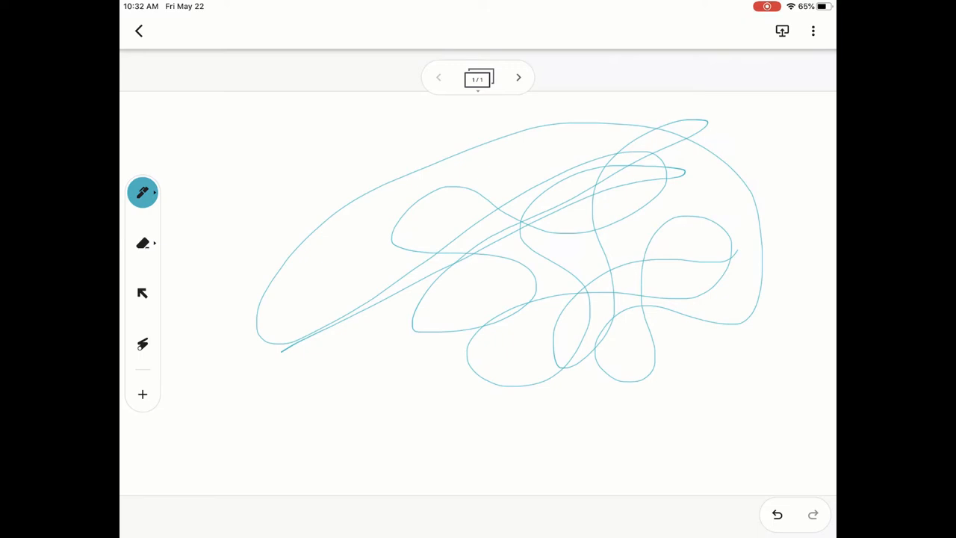
# Step: Scribble a thick green marker line over the blue doodle
pyautogui.click(143, 191)
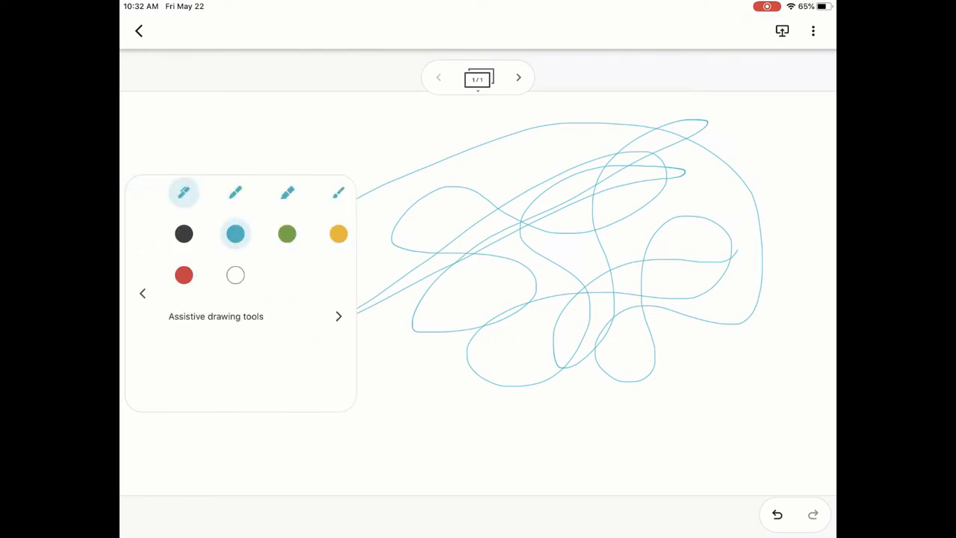
pyautogui.click(235, 193)
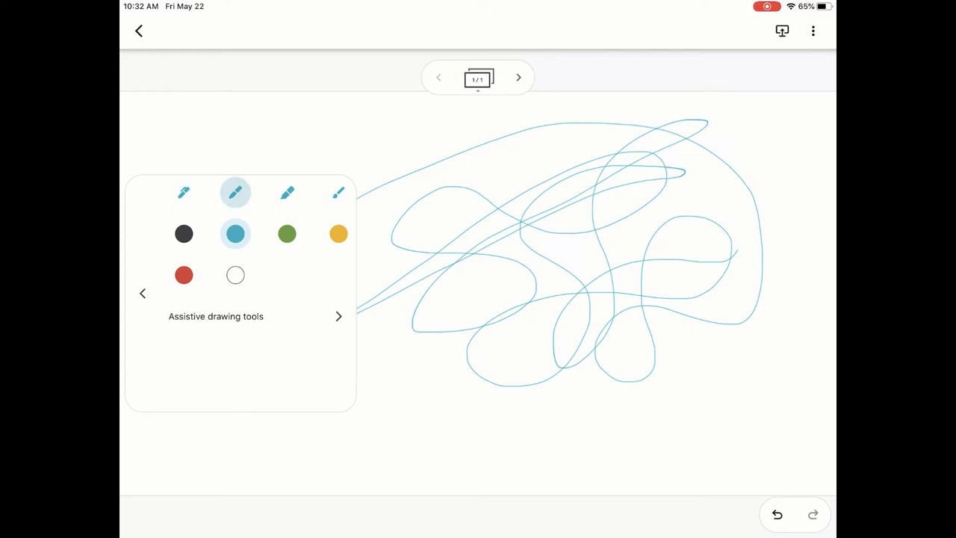
pyautogui.click(287, 233)
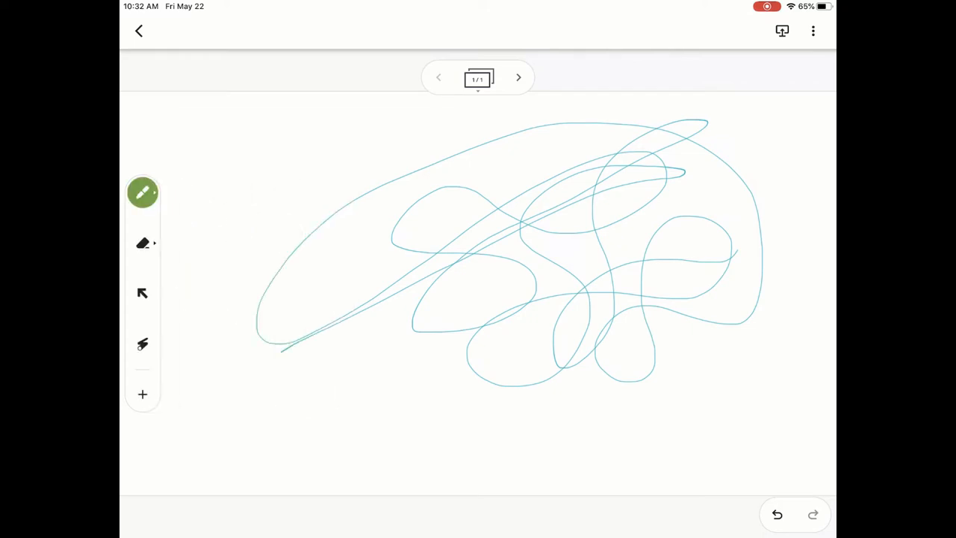
pyautogui.moveTo(296, 426); pyautogui.dragTo(673, 321)
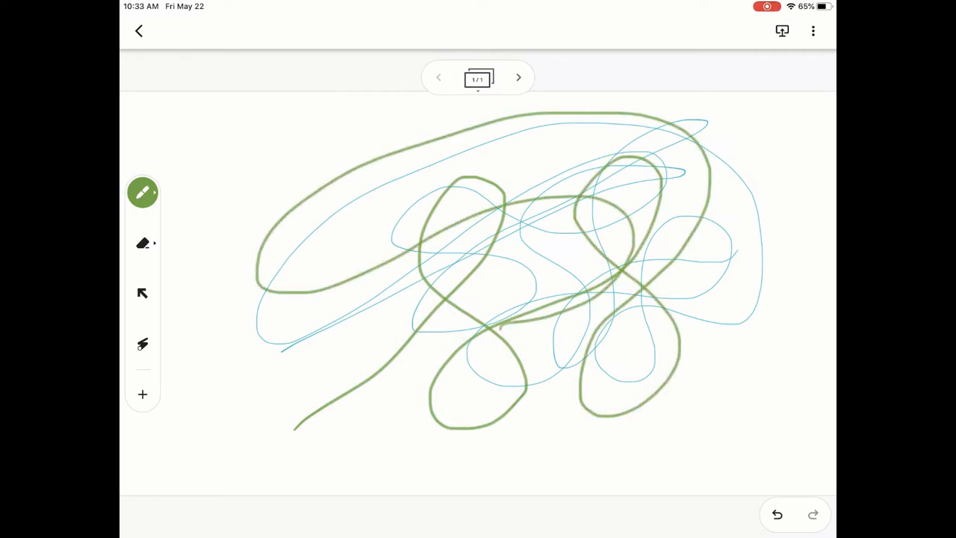
# Step: Add a yellow highlighter stroke near the bottom left of the frame
pyautogui.click(144, 191)
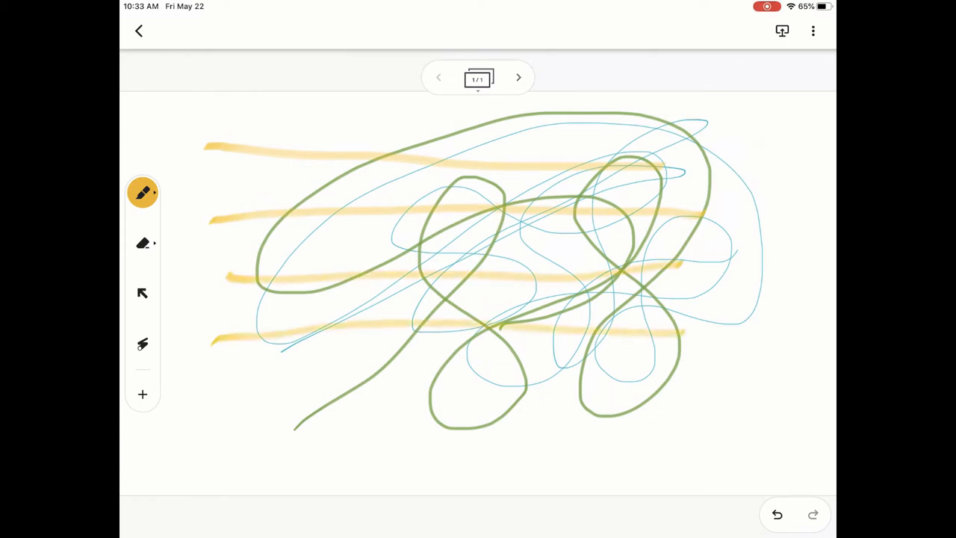
pyautogui.moveTo(209, 337); pyautogui.dragTo(254, 374)
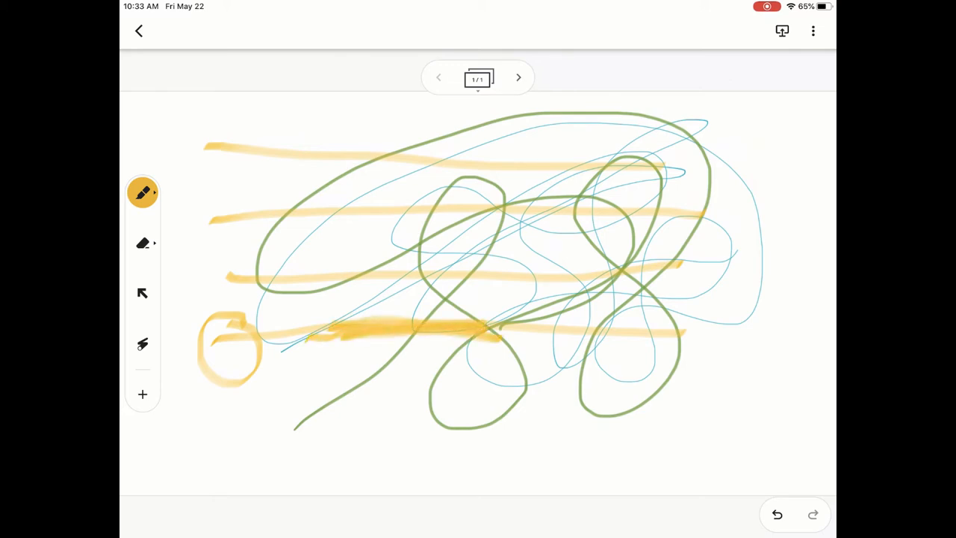
# Step: Sweep a wide translucent red brush stroke across the lower middle of the scribbles
pyautogui.click(144, 192)
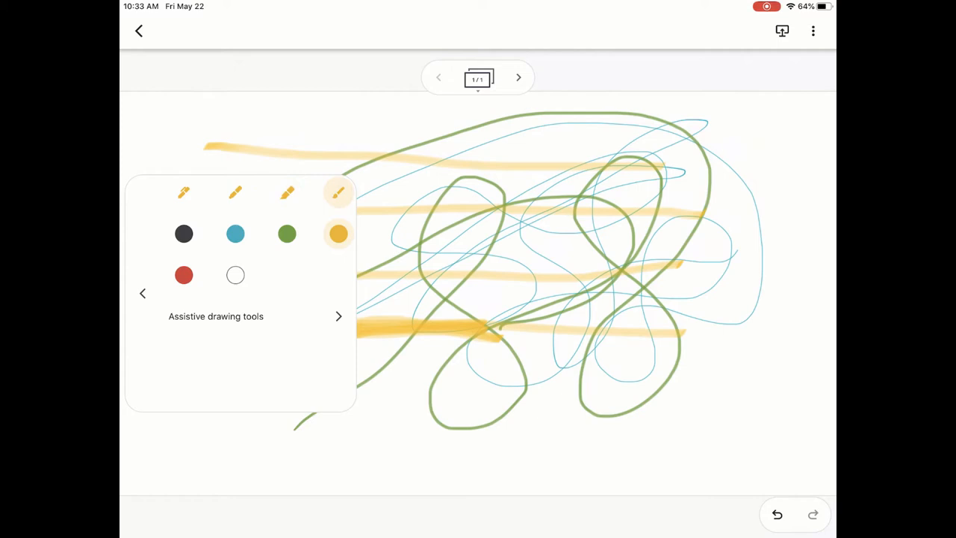
pyautogui.click(143, 192)
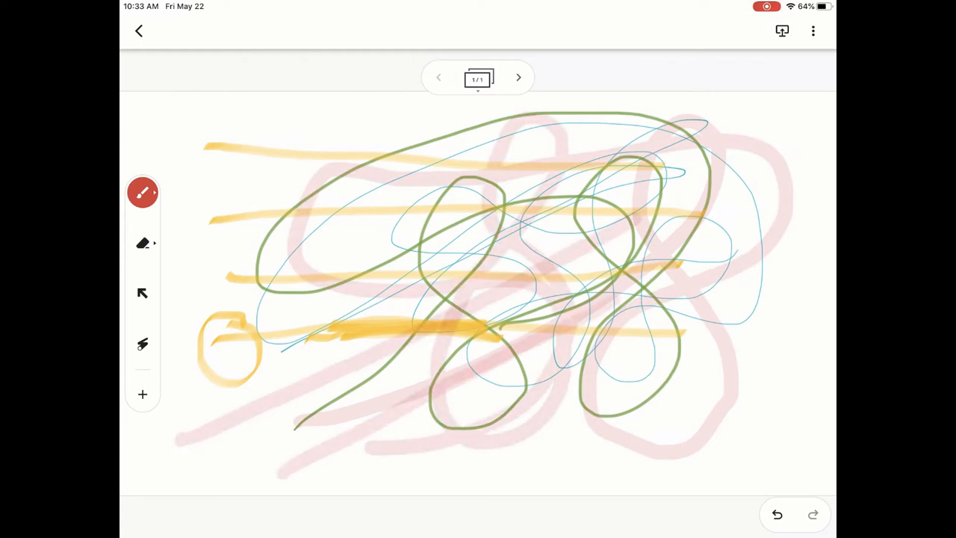
pyautogui.moveTo(381, 403); pyautogui.dragTo(665, 281)
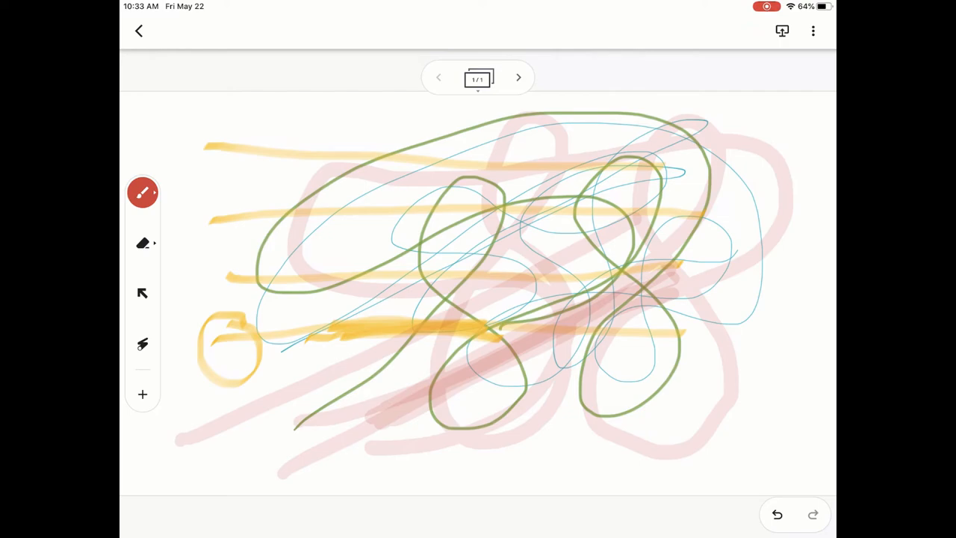
# Step: Clear the frame of all scribbles
pyautogui.click(143, 242)
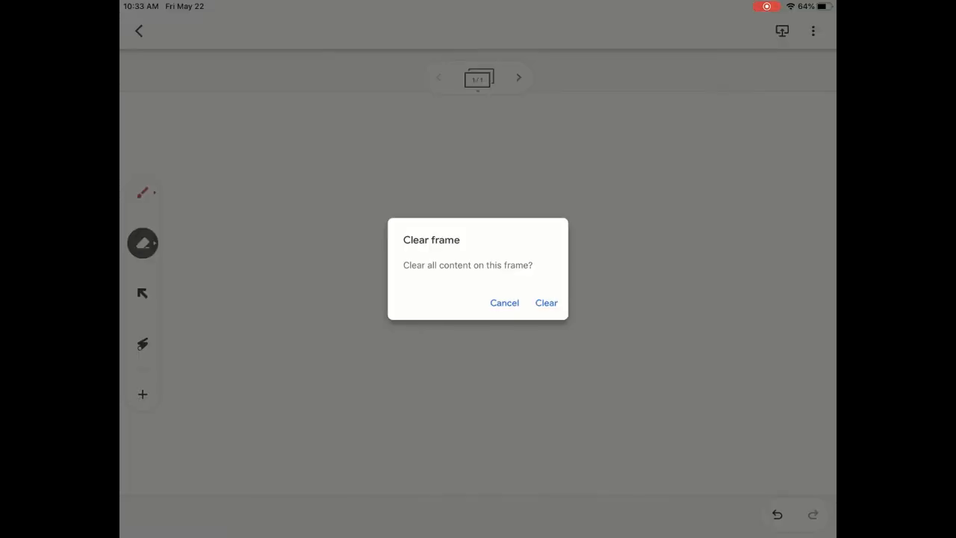
pyautogui.click(547, 302)
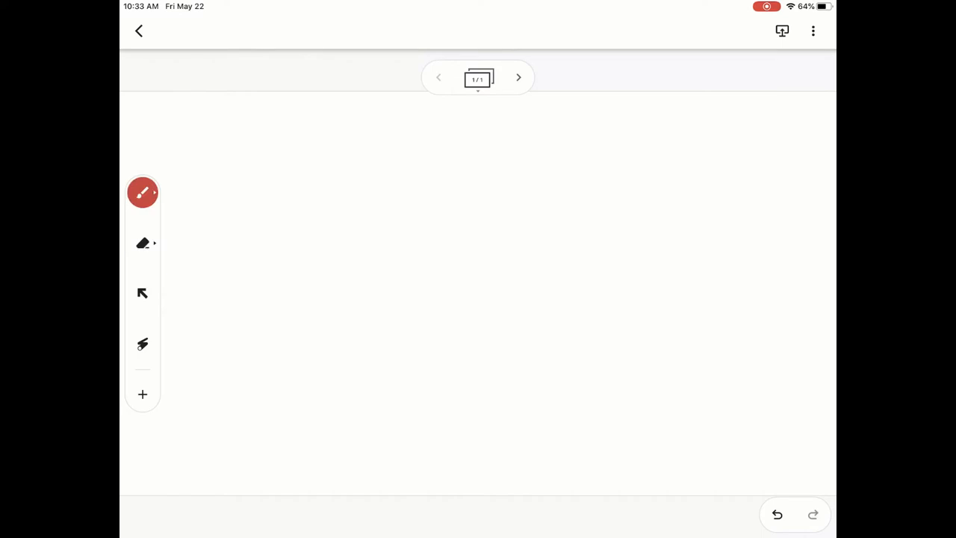
# Step: Turn on handwriting-to-text in the pen's assistive drawing tools and return to the board
pyautogui.click(143, 192)
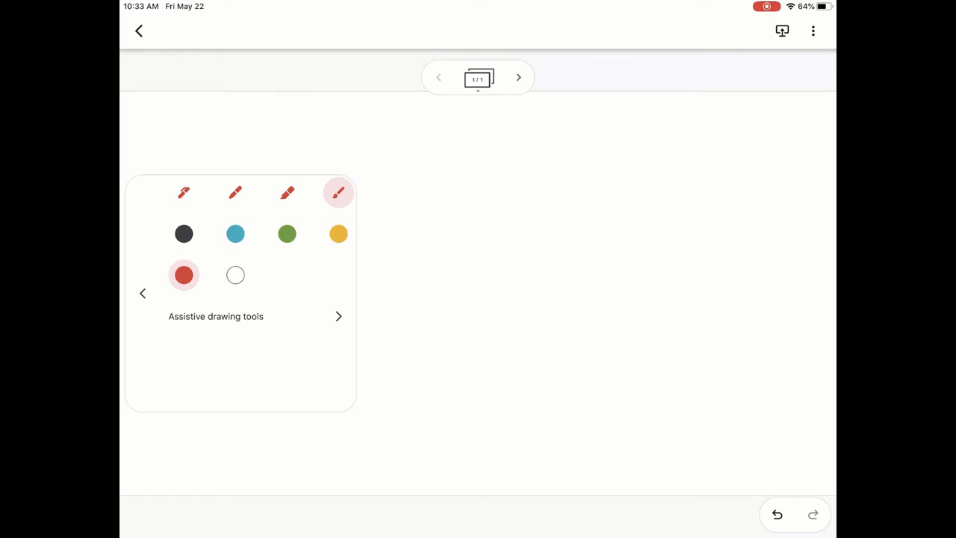
pyautogui.click(338, 317)
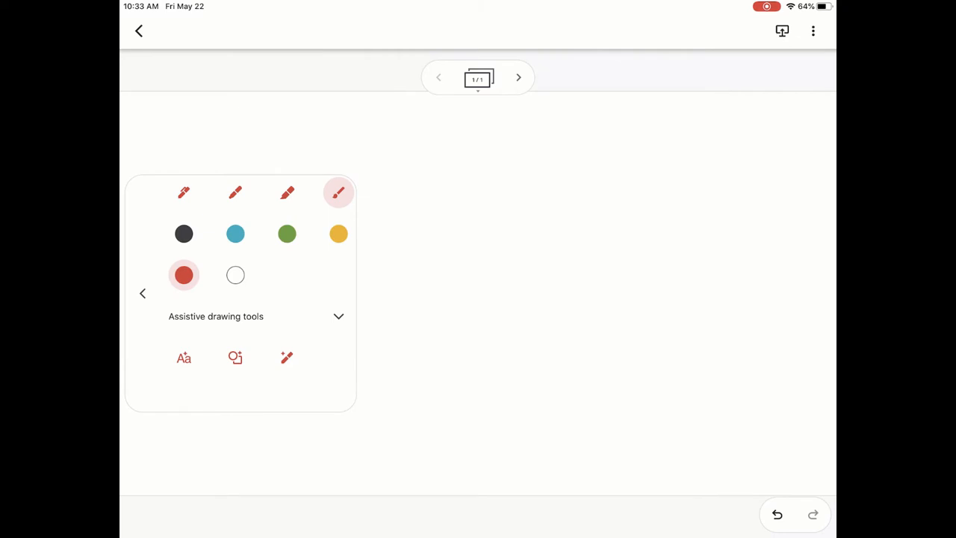
pyautogui.click(182, 357)
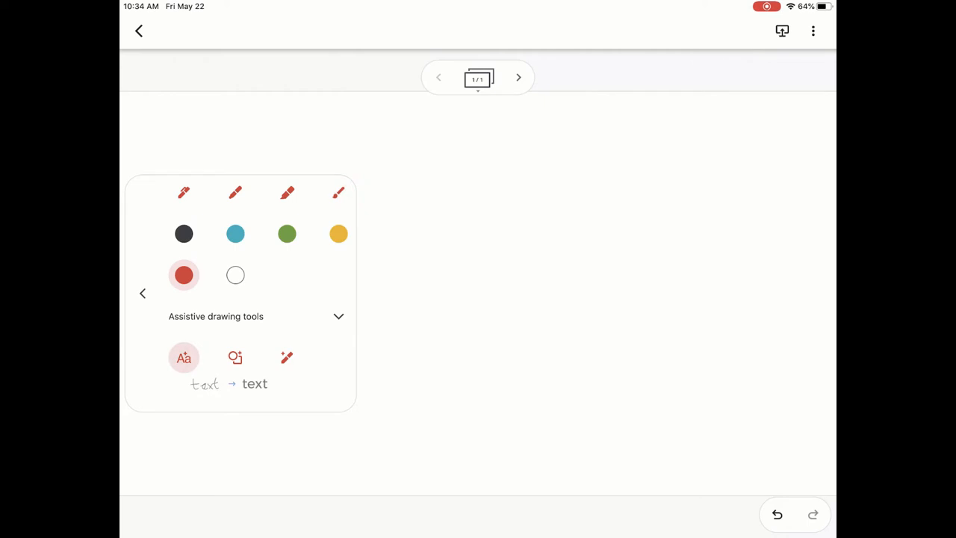
pyautogui.click(184, 233)
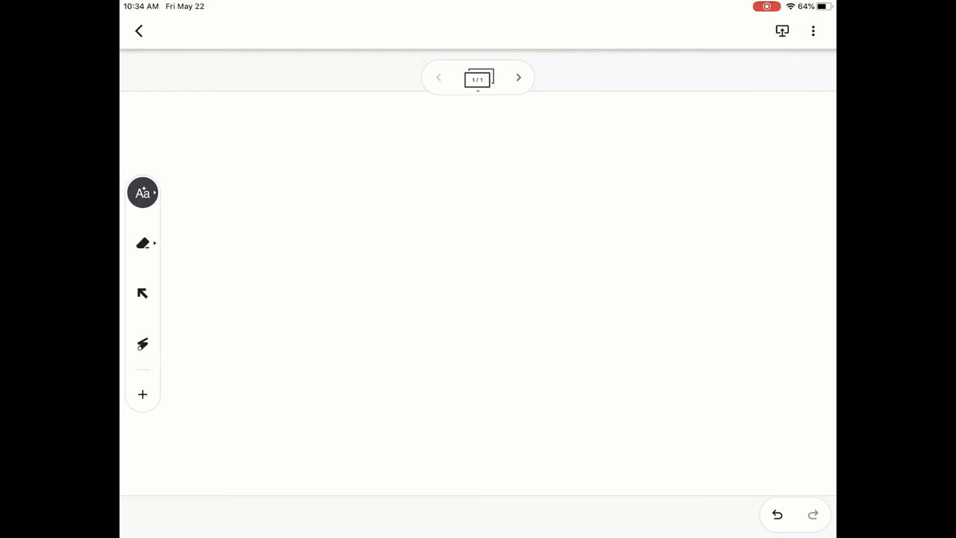
# Step: Handwrite a large L and a letter beside it that convert to typed characters
pyautogui.moveTo(337, 153); pyautogui.dragTo(526, 338)
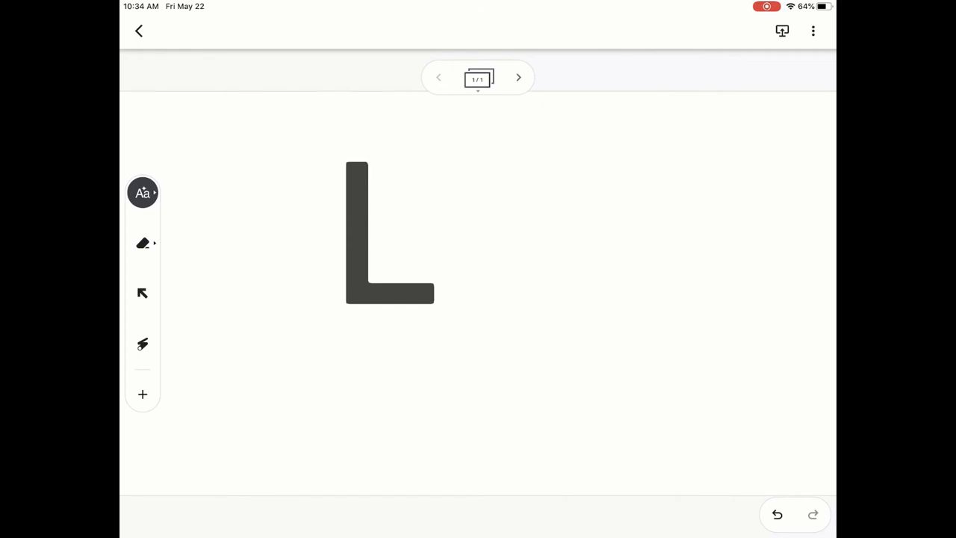
pyautogui.moveTo(539, 182); pyautogui.dragTo(540, 317)
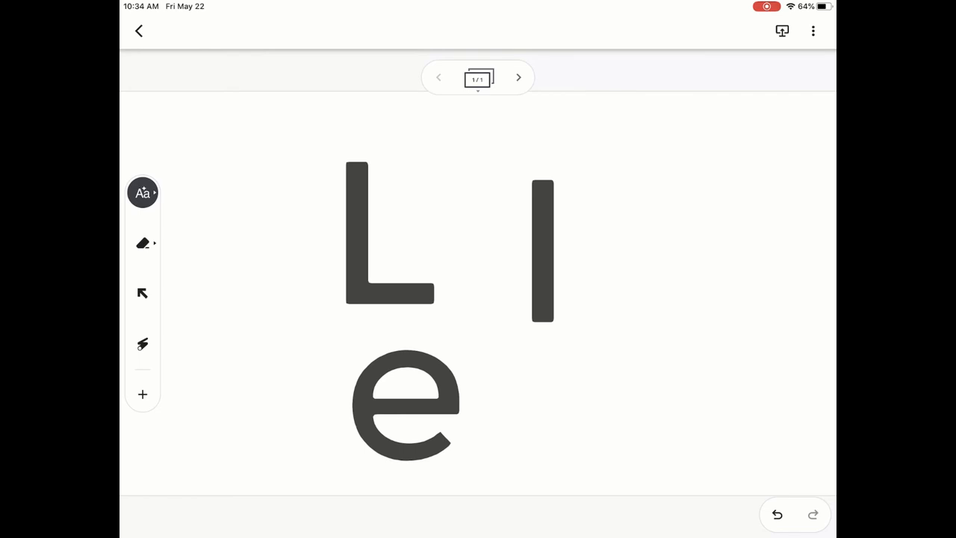
# Step: Switch the pen to shape recognition, then request Clear frame from the eraser menu
pyautogui.click(144, 193)
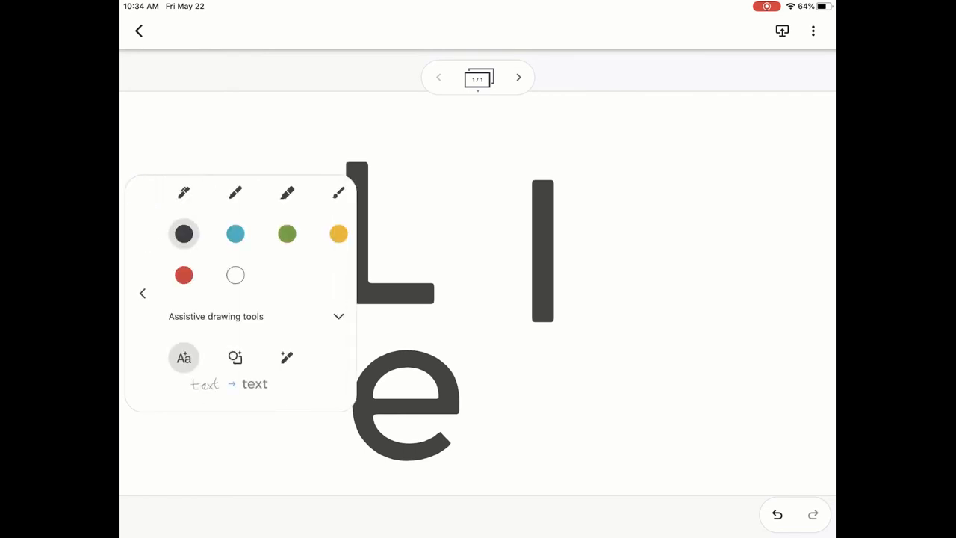
pyautogui.click(236, 357)
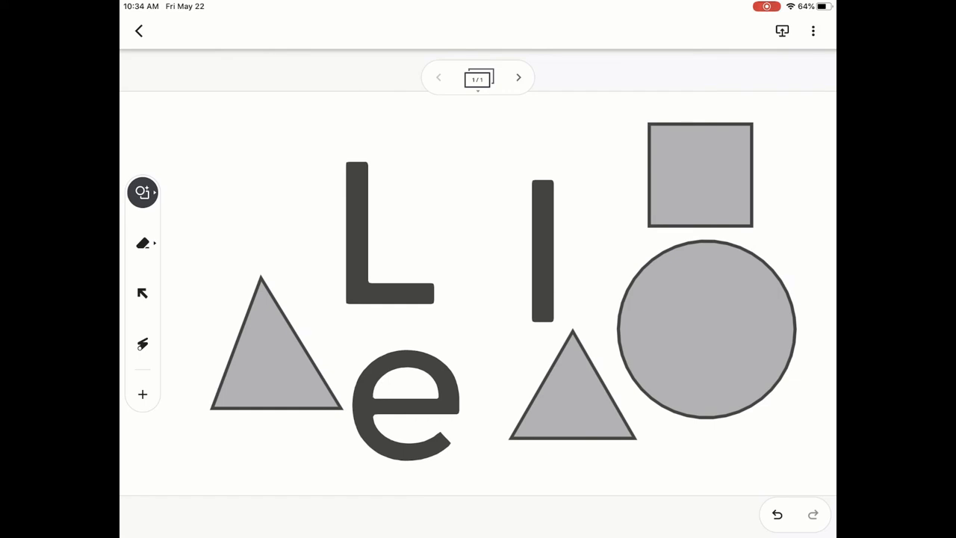
pyautogui.click(144, 242)
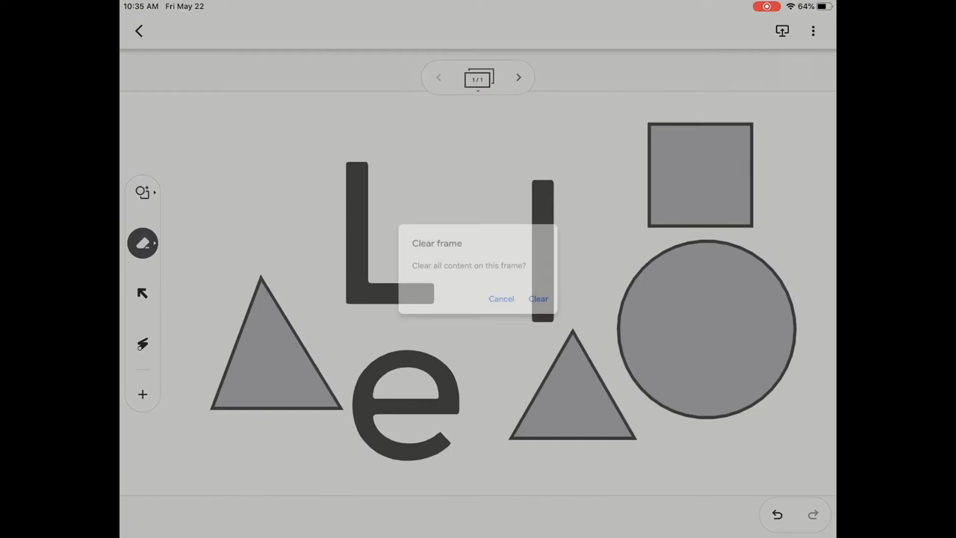
# Step: Confirm clearing the frame and switch the pen to AutoDraw doodle matching
pyautogui.click(538, 299)
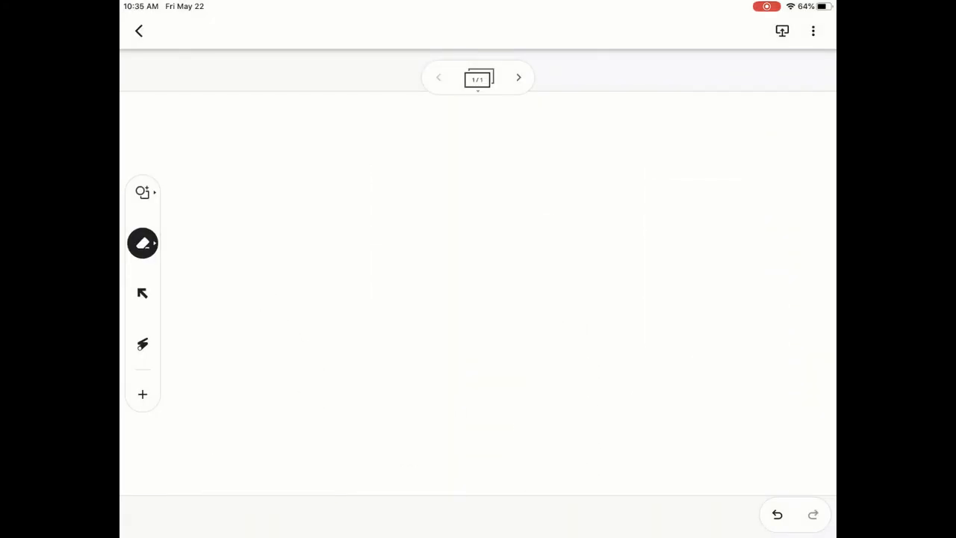
pyautogui.click(142, 242)
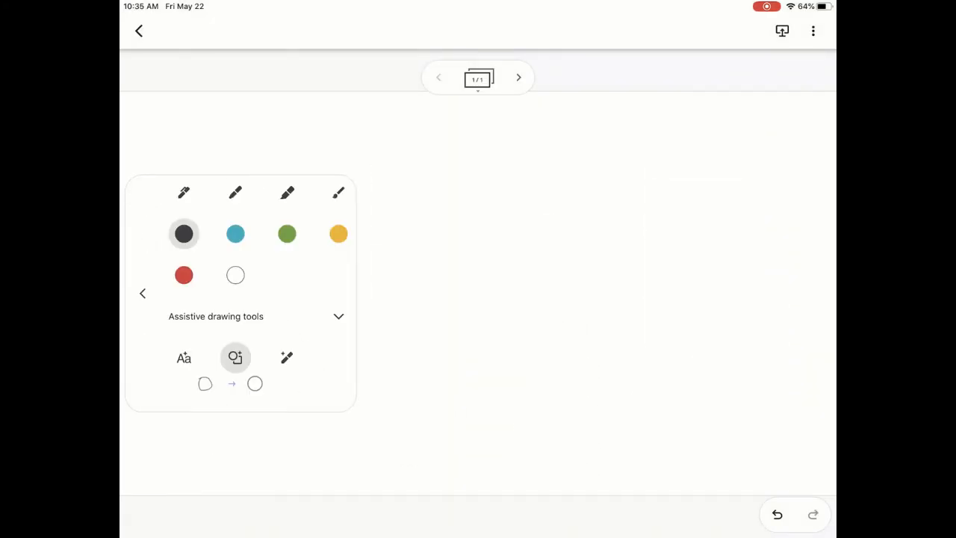
pyautogui.click(287, 357)
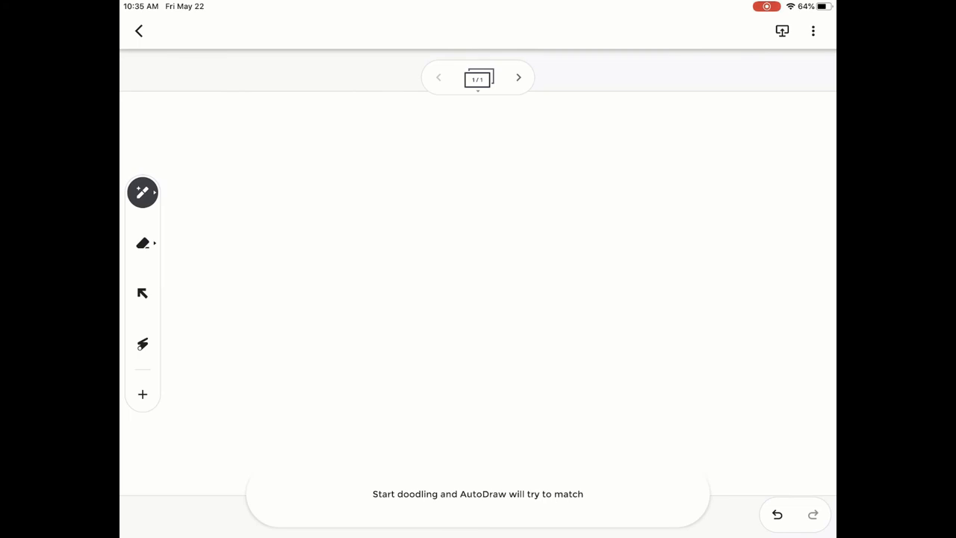
# Step: Sketch a ladder doodle and replace it with a matching AutoDraw ladder drawing
pyautogui.moveTo(396, 187); pyautogui.dragTo(436, 410)
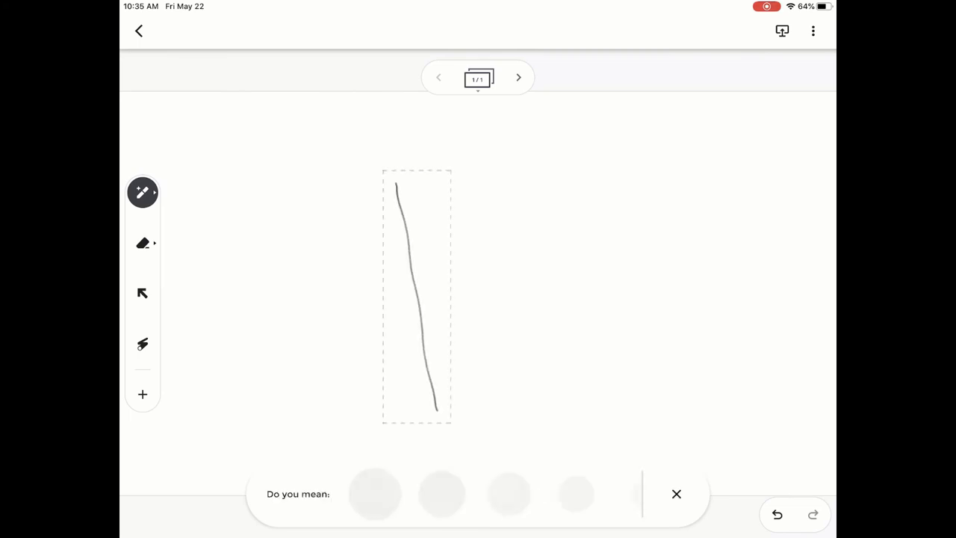
pyautogui.moveTo(481, 173); pyautogui.dragTo(536, 390)
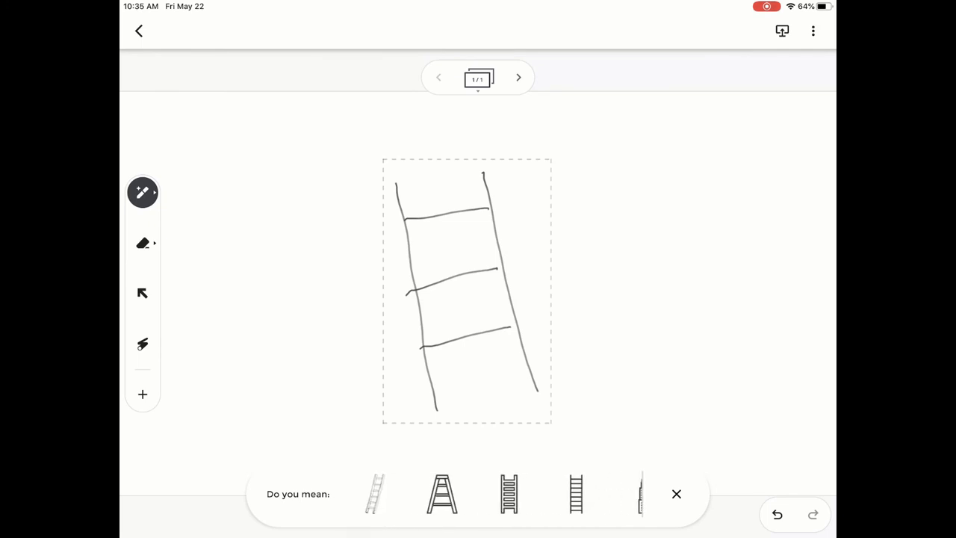
pyautogui.click(508, 493)
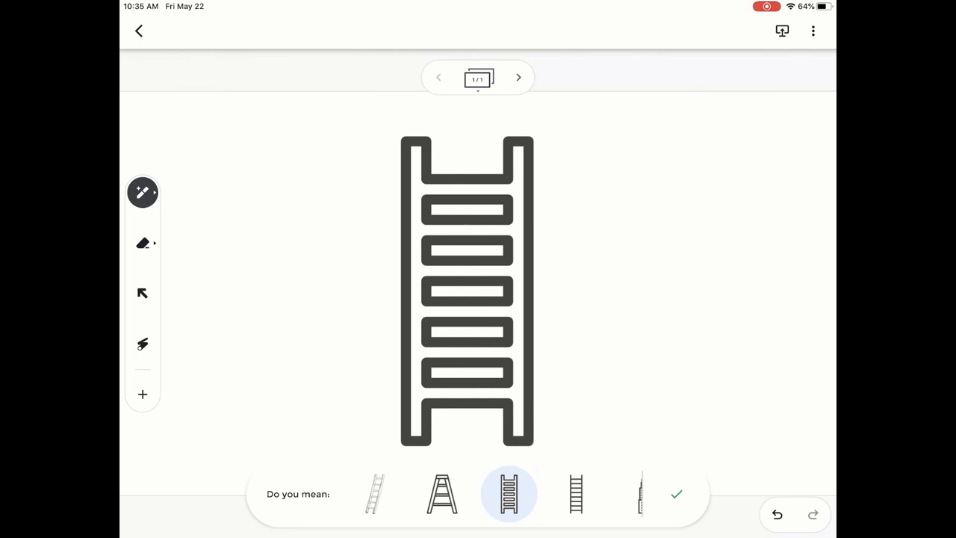
pyautogui.click(676, 493)
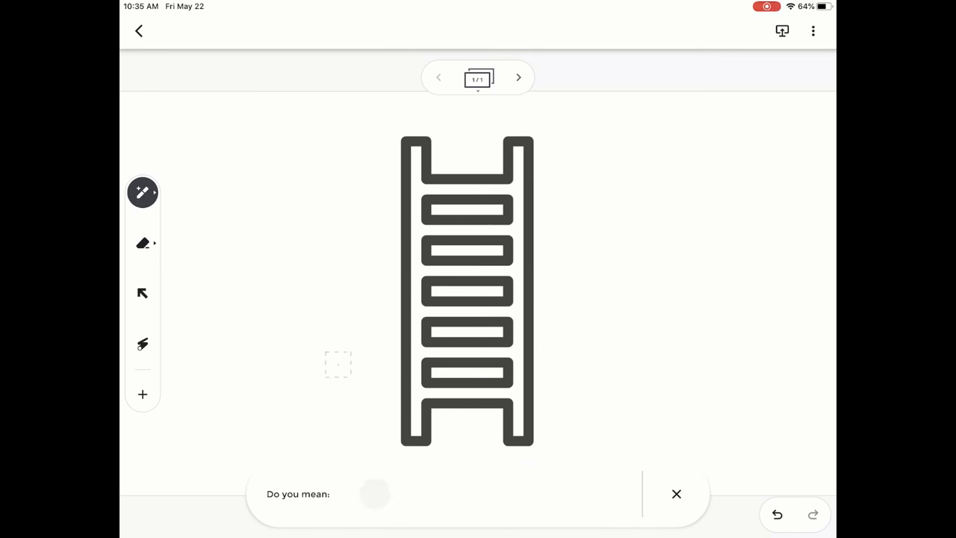
# Step: Select the ladder and move it toward the right of the board
pyautogui.click(142, 293)
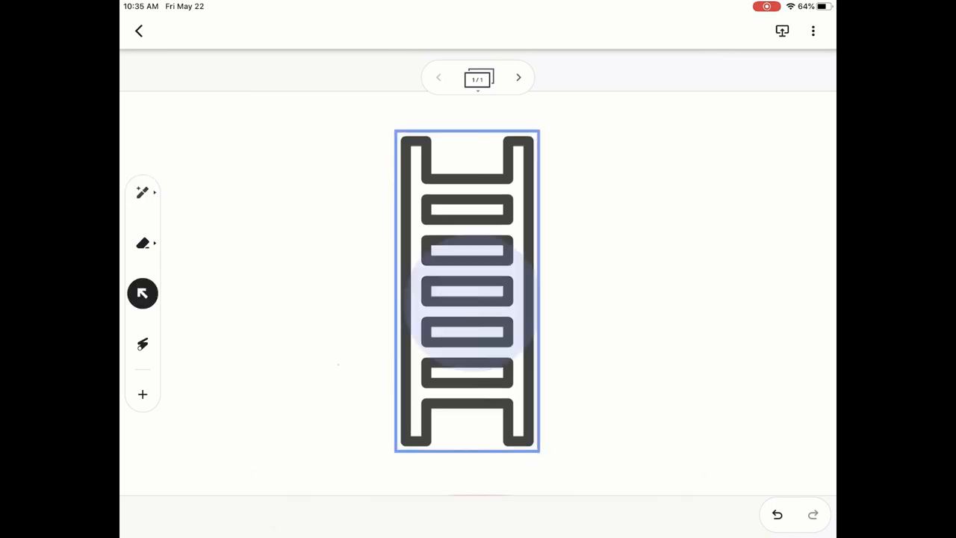
pyautogui.moveTo(466, 292); pyautogui.dragTo(582, 299)
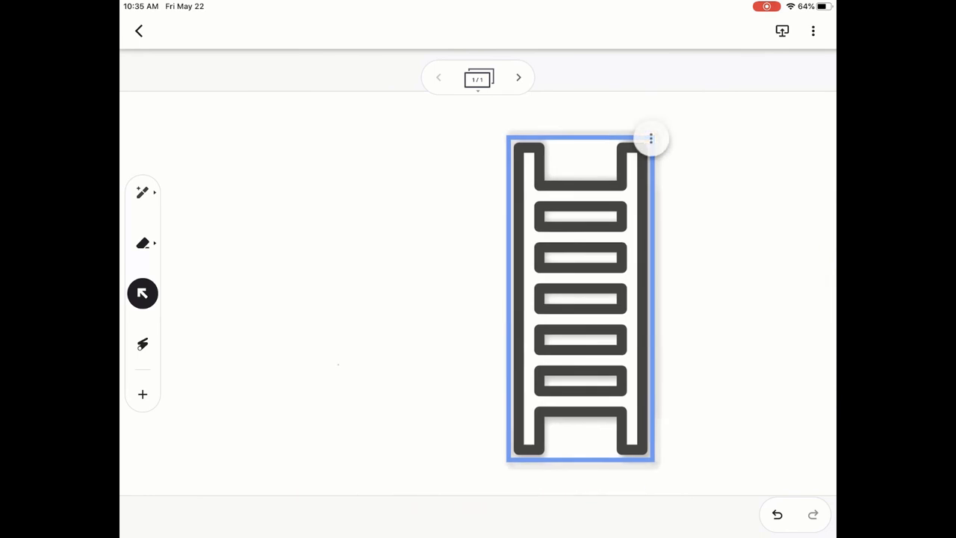